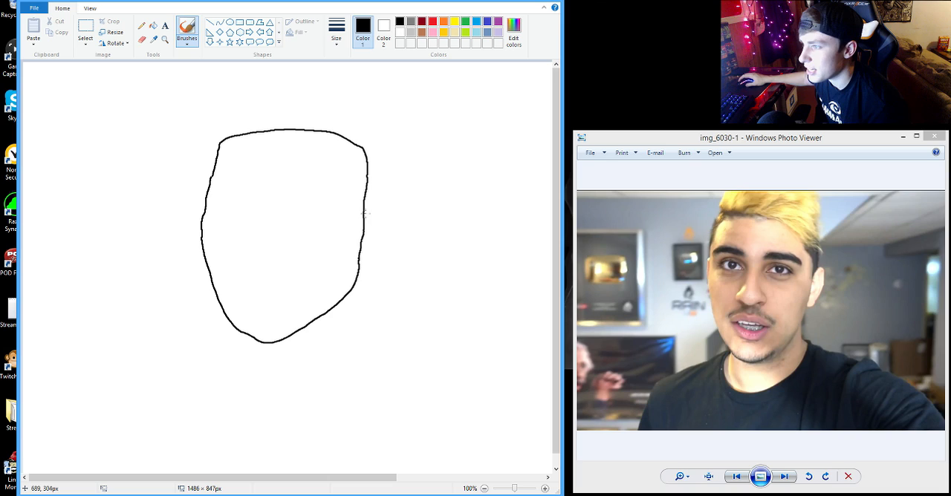
- Sketch both ears, the eyes and an eyebrow on the face outline in black
drag(360, 201, 372, 249)
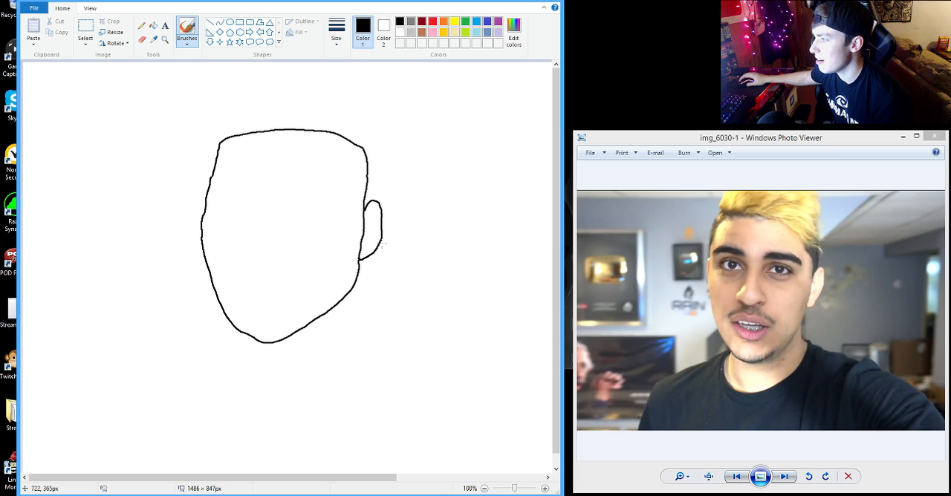
drag(375, 208, 364, 238)
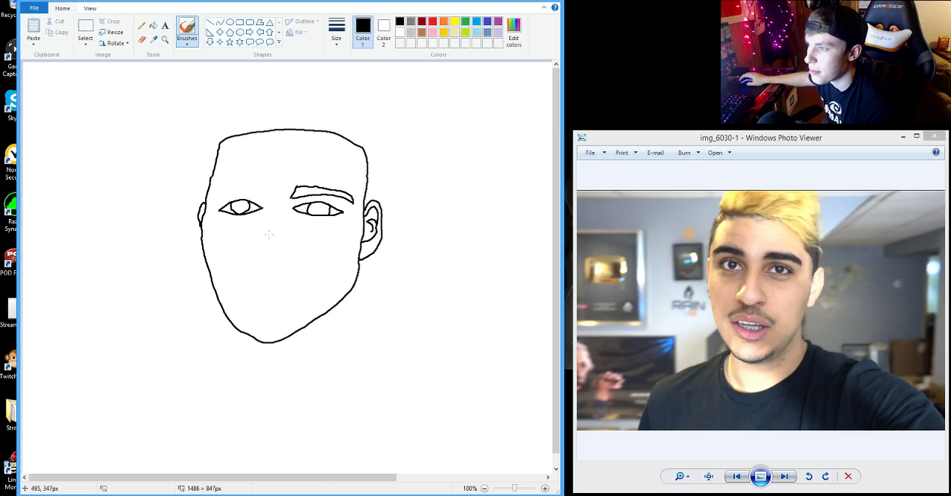
- Draw the left eyebrow, the nose, and a mouth line with lips and teeth
drag(212, 197, 267, 190)
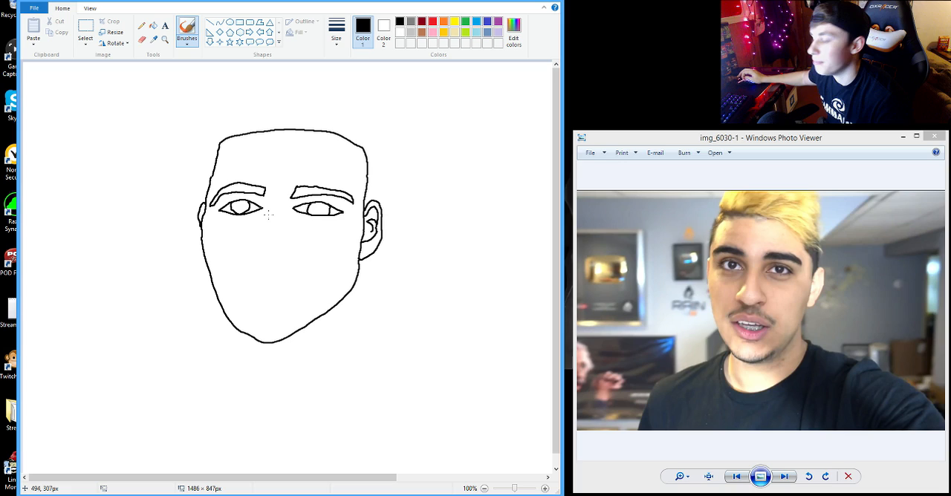
drag(267, 216, 255, 256)
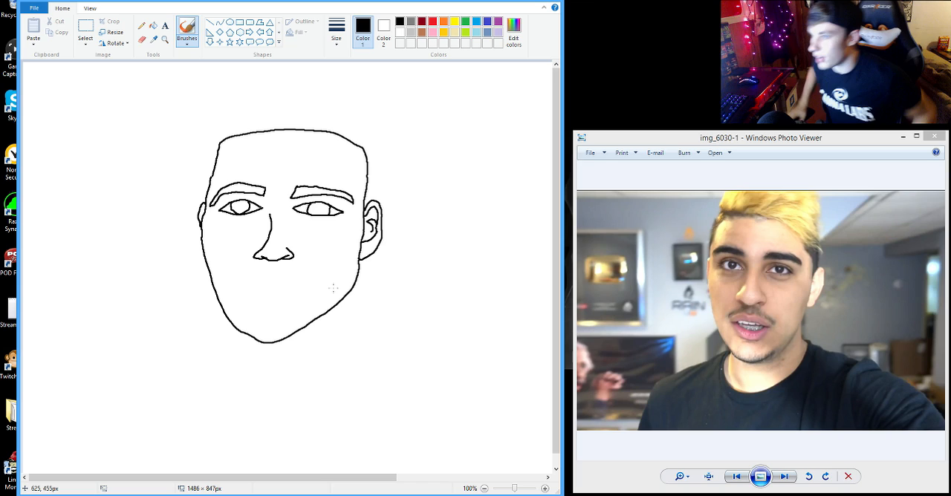
drag(249, 288, 301, 289)
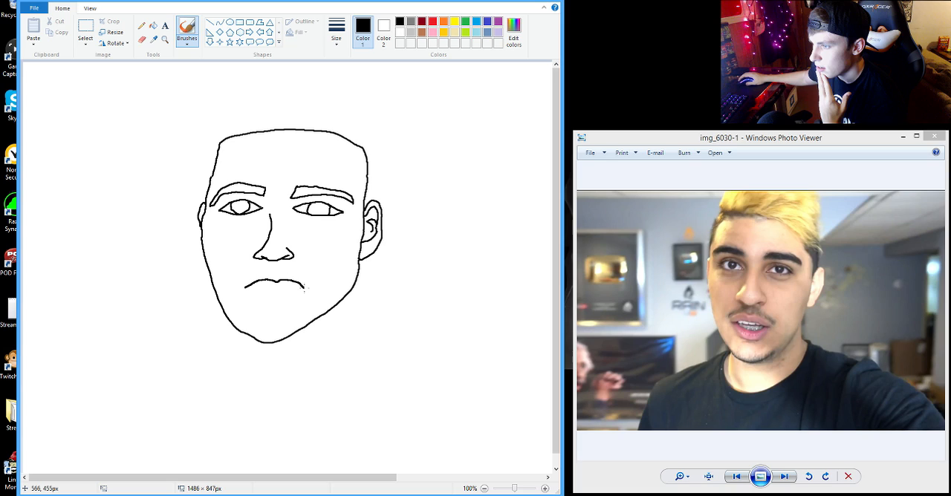
drag(260, 290, 297, 297)
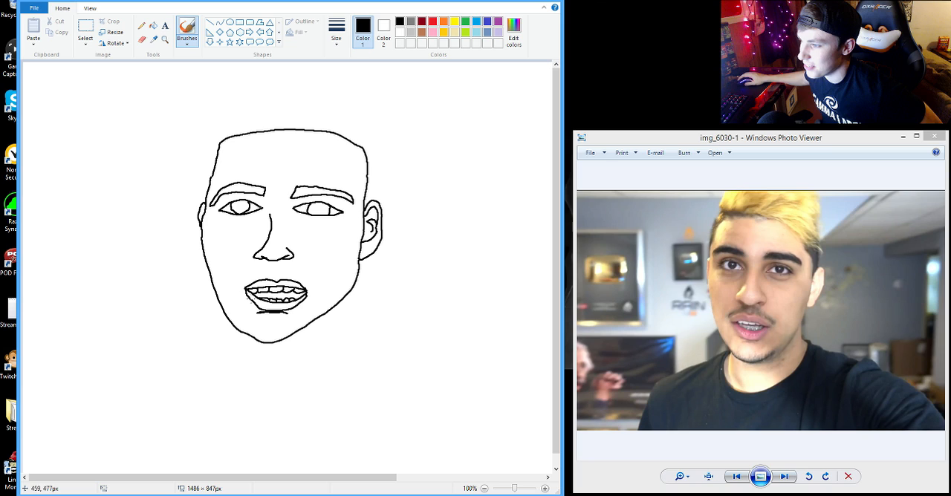
drag(223, 141, 431, 186)
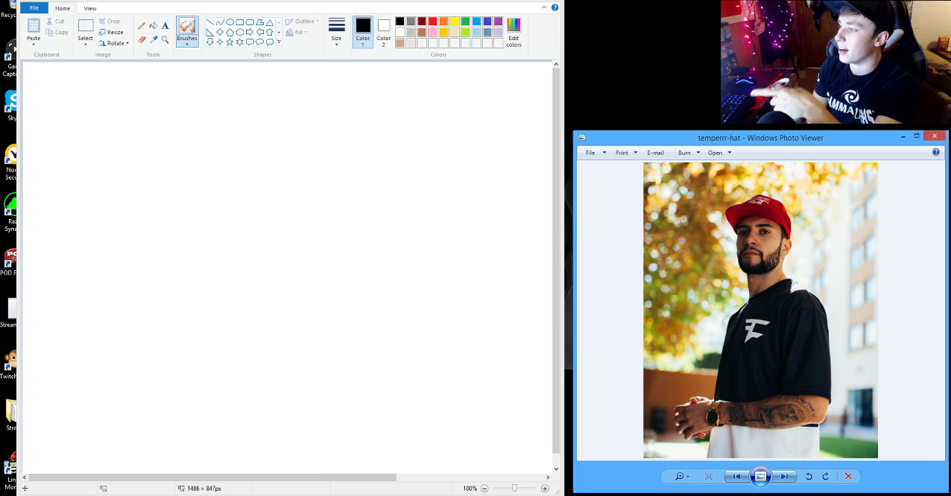
mouse_move(354, 227)
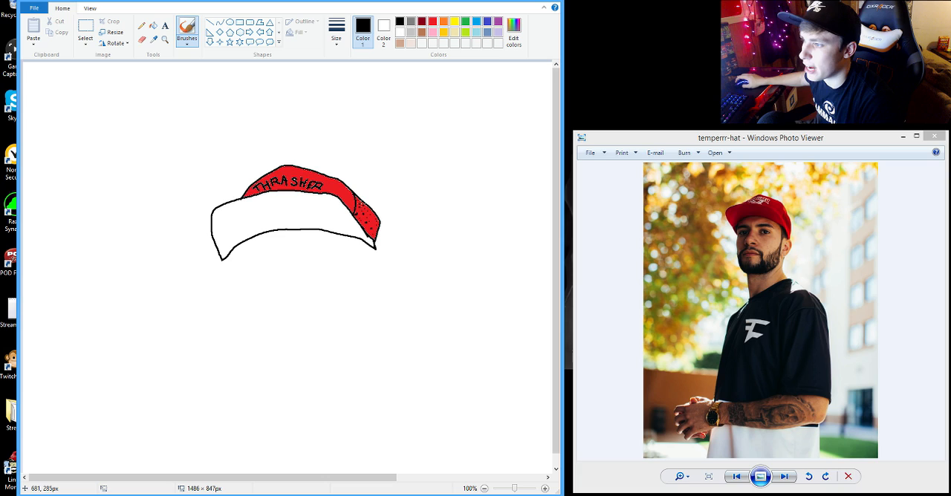
- Fill the cap's white brim with red
click(237, 238)
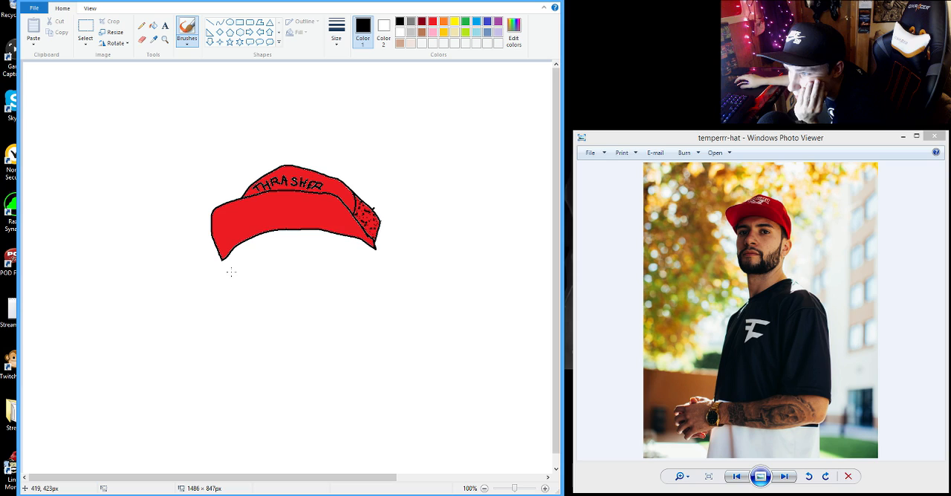
- Sketch the ear, head outline and black beard beneath the red cap
drag(364, 245, 383, 279)
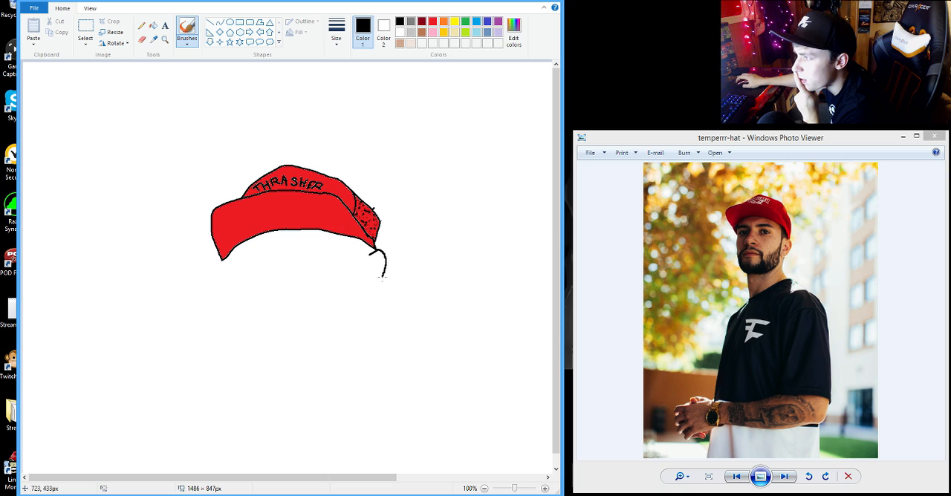
drag(223, 260, 379, 349)
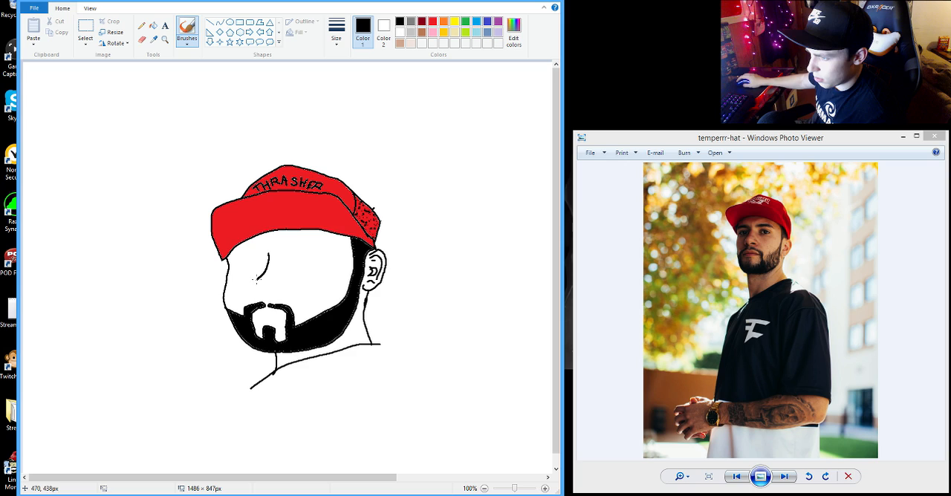
- Draw the nose and eyebrow on the bearded face and choose an eye colour
drag(256, 264, 268, 293)
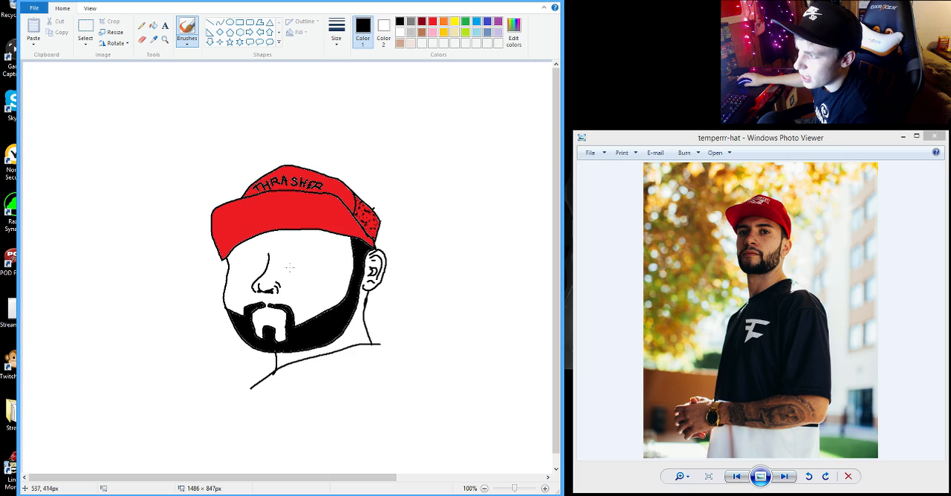
drag(293, 260, 323, 259)
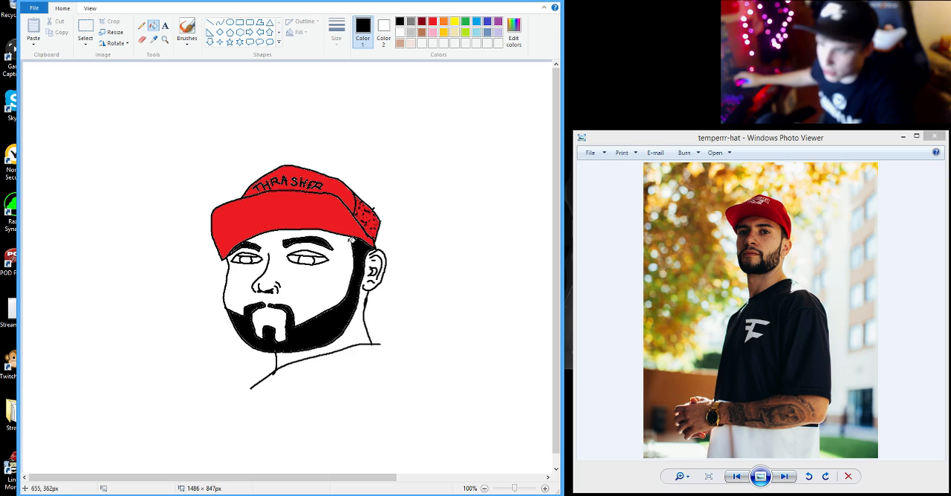
click(187, 29)
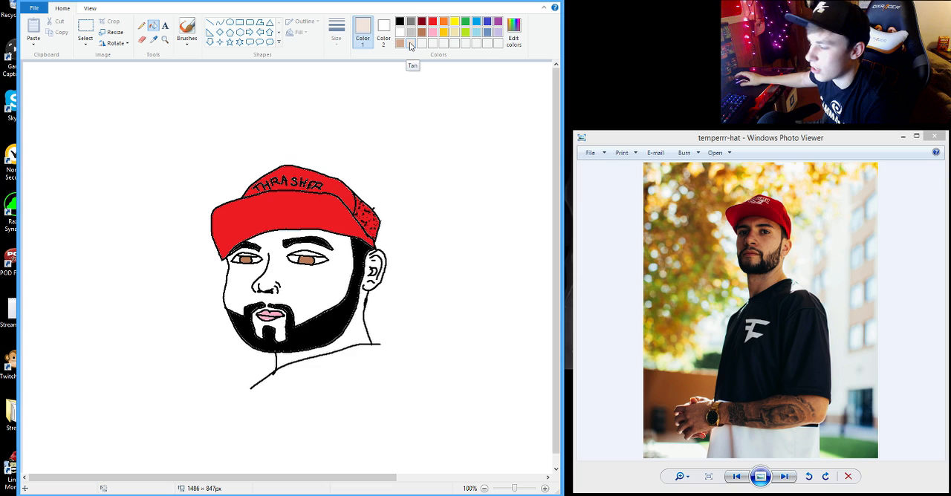
- Apply colour to the capped portrait's facial features
click(255, 271)
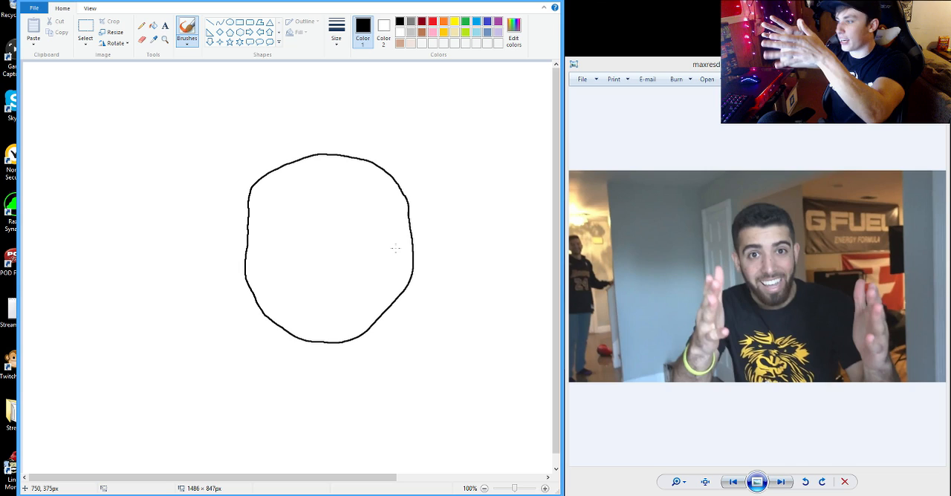
- Draw the nose and an eye outline on the round head
drag(331, 238, 324, 272)
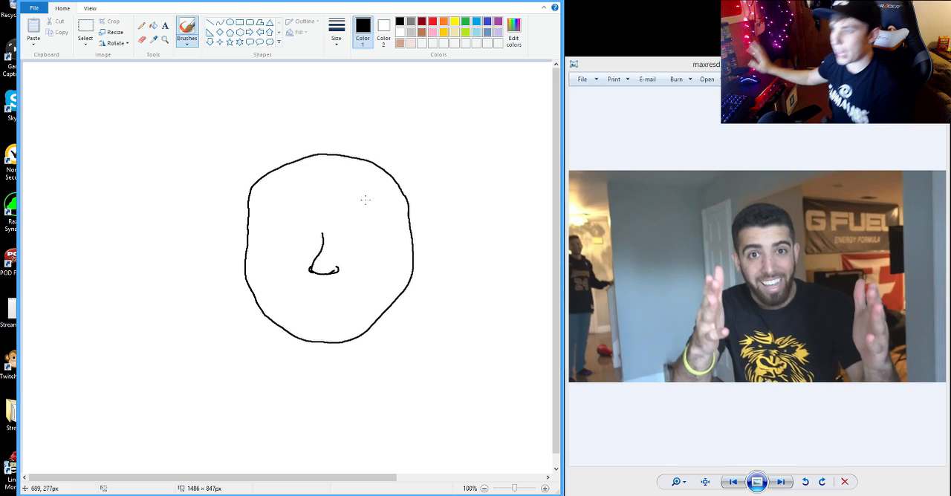
mouse_move(354, 211)
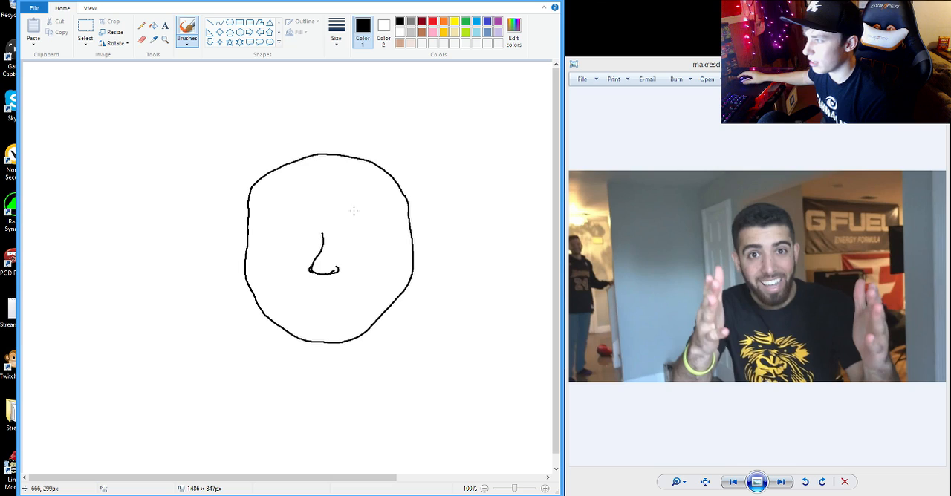
drag(282, 223, 390, 227)
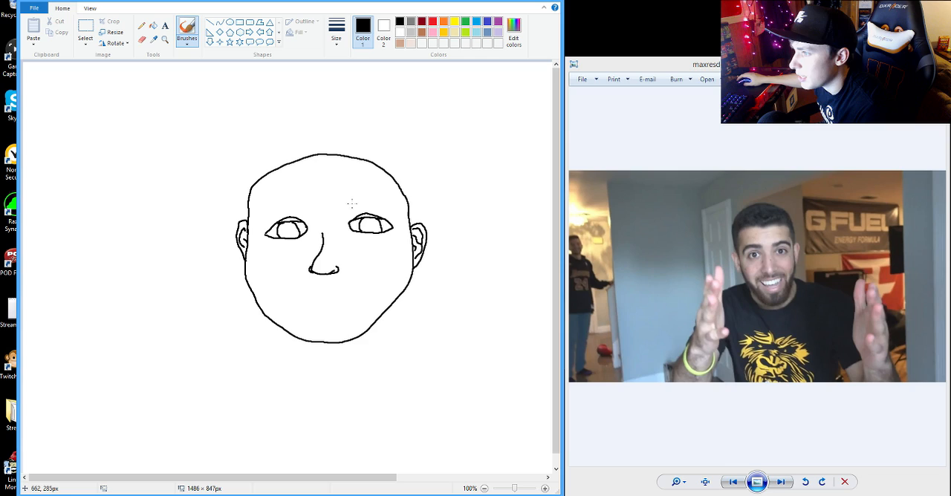
- Draw an eyebrow above the eye and teeth inside the open mouth
drag(349, 212, 398, 205)
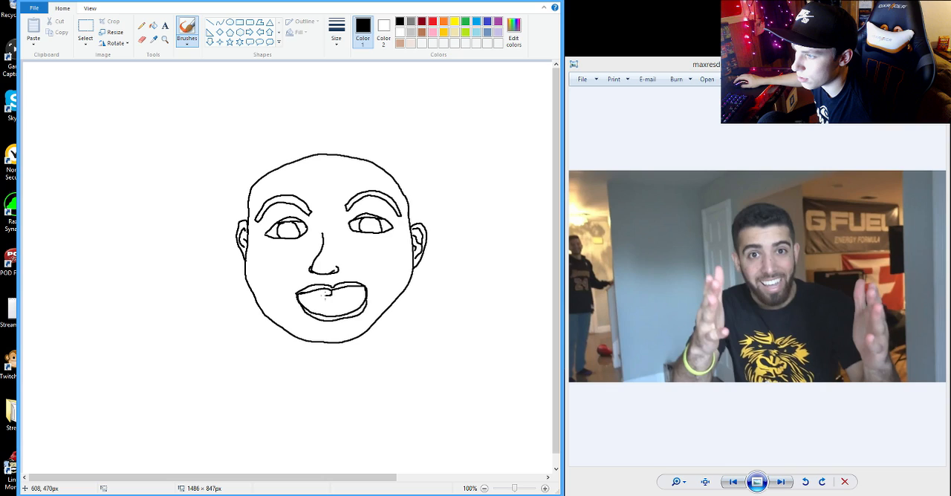
drag(312, 293, 357, 294)
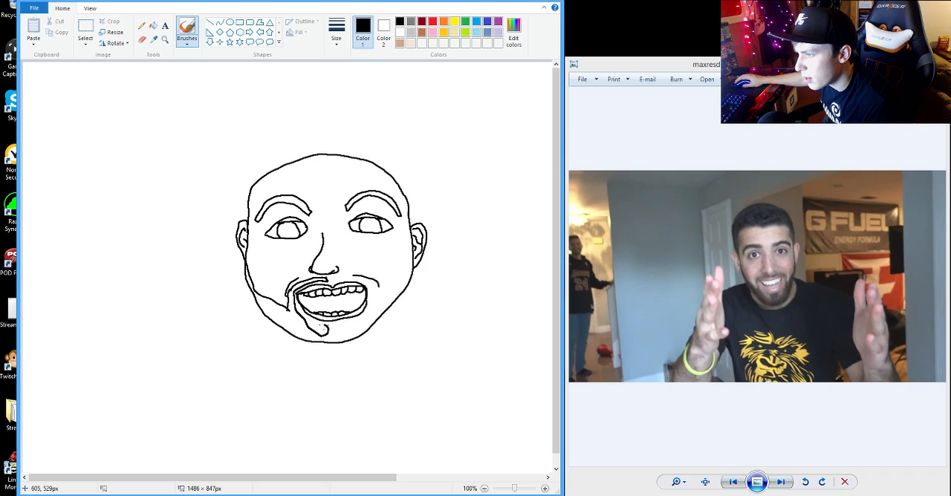
- Draw the beard shape along the bald man's jaw
drag(319, 325, 349, 330)
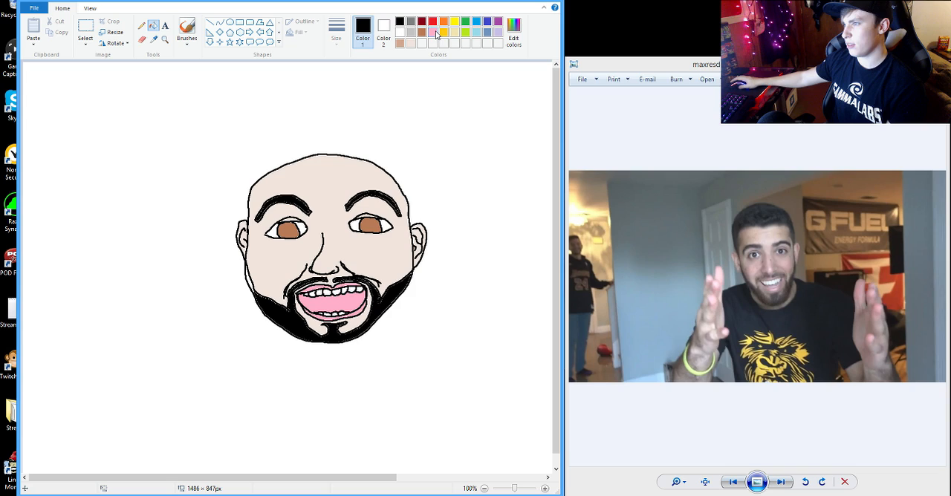
- Pick drawing colours from the palette for the eye highlights
click(433, 21)
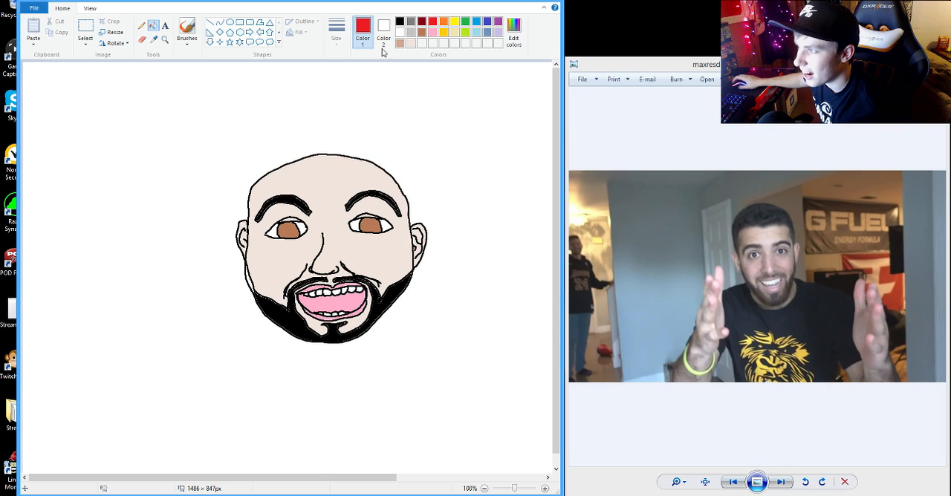
click(399, 21)
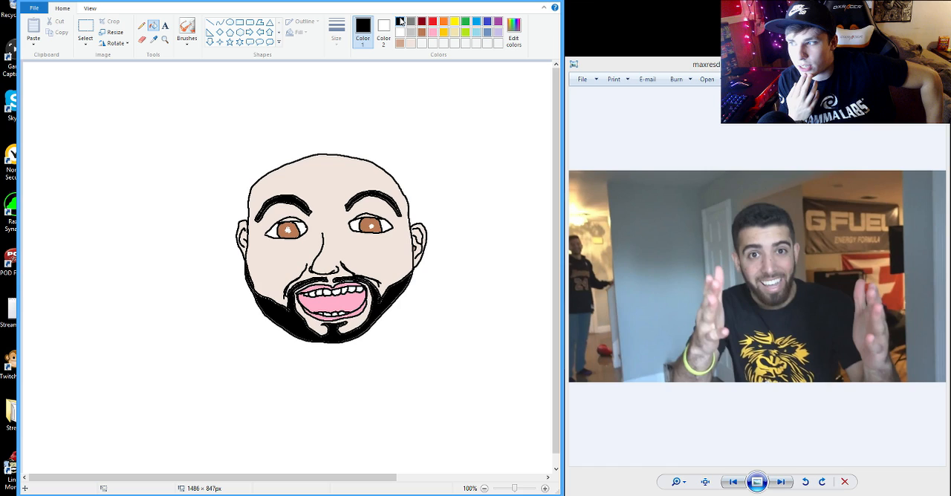
mouse_move(437, 392)
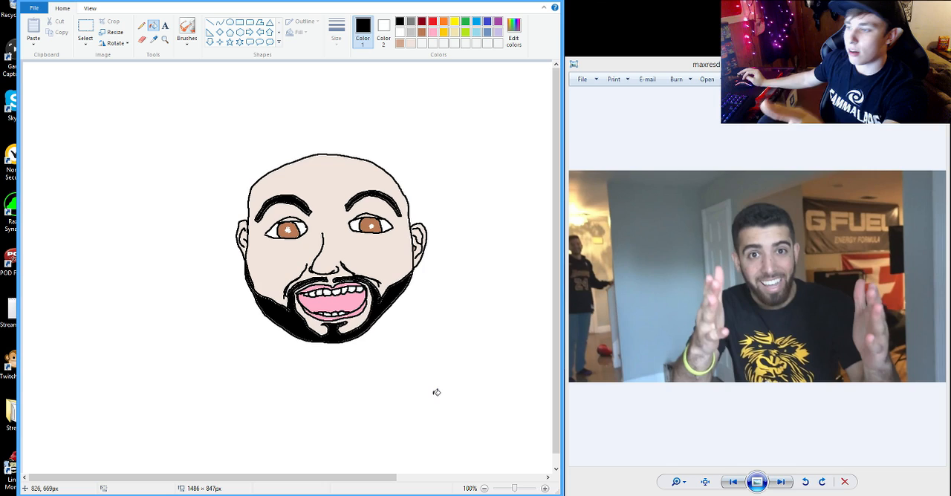